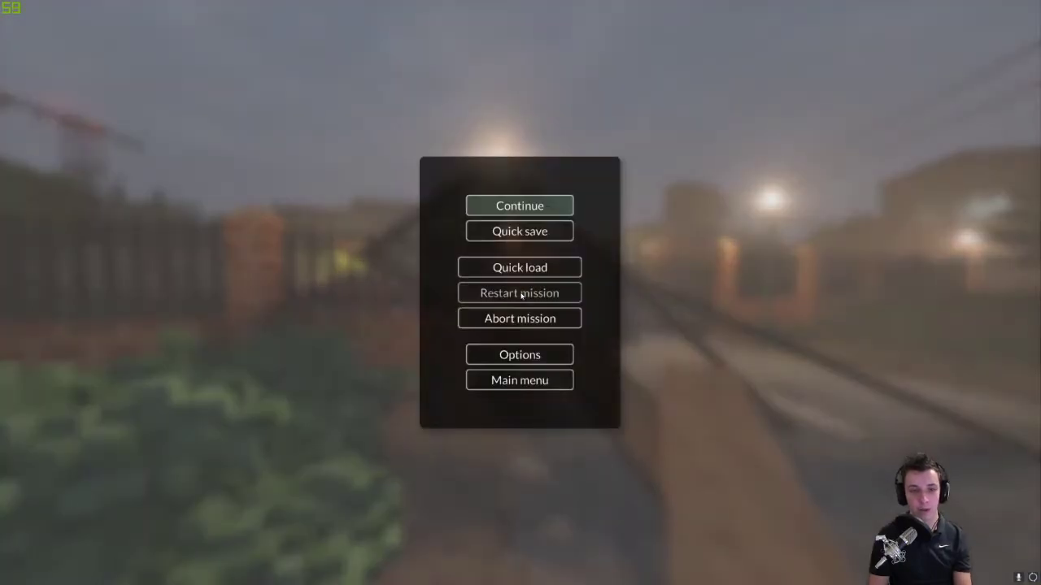
- Leave the paused Teardown mission and switch to File Explorer at the Documents folder
click(519, 231)
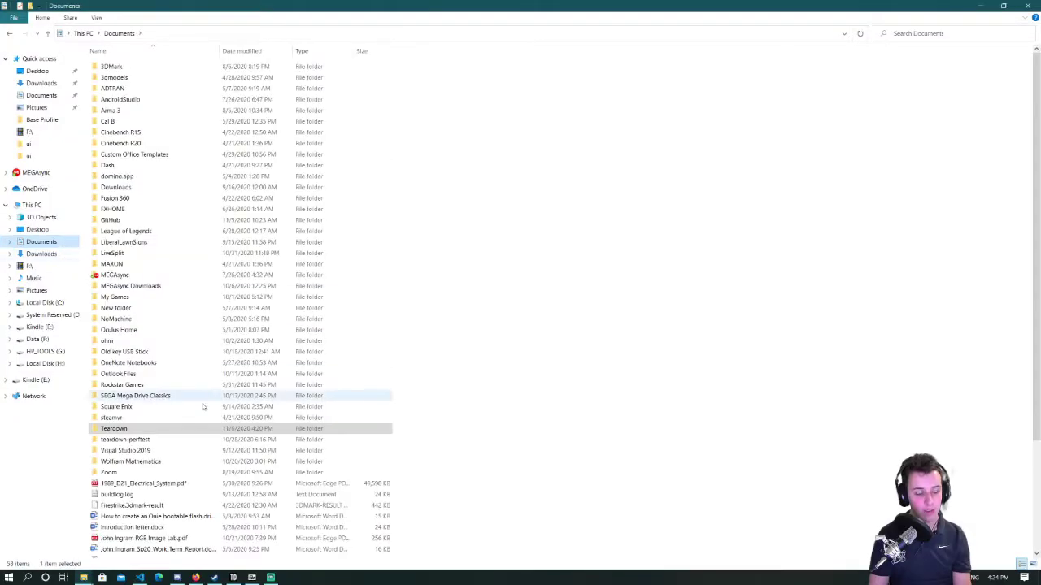
- Enter the Teardown save folder and select quicksave.bin to rename it as a backup
double_click(114, 429)
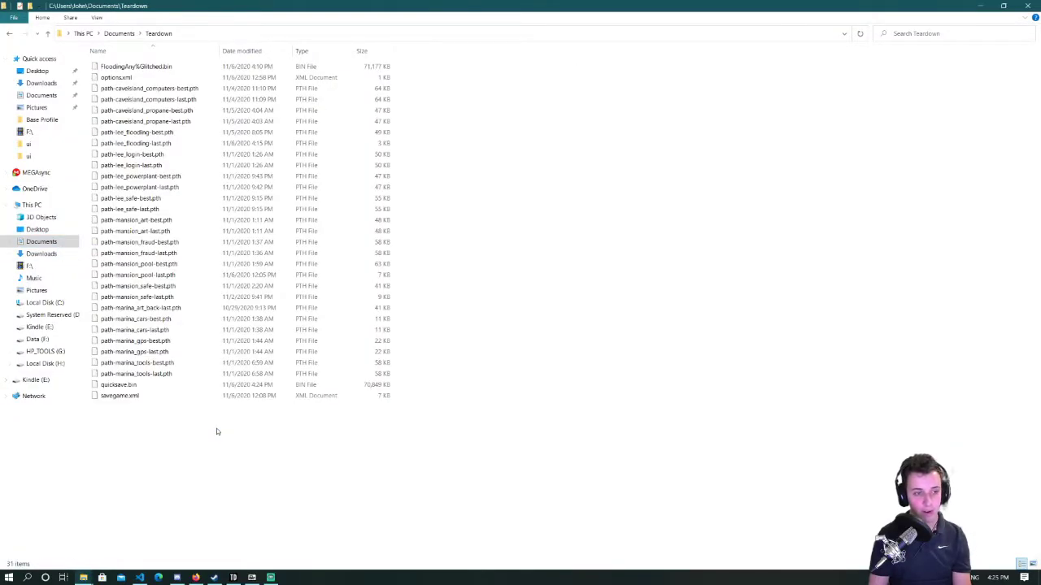
drag(198, 439, 192, 359)
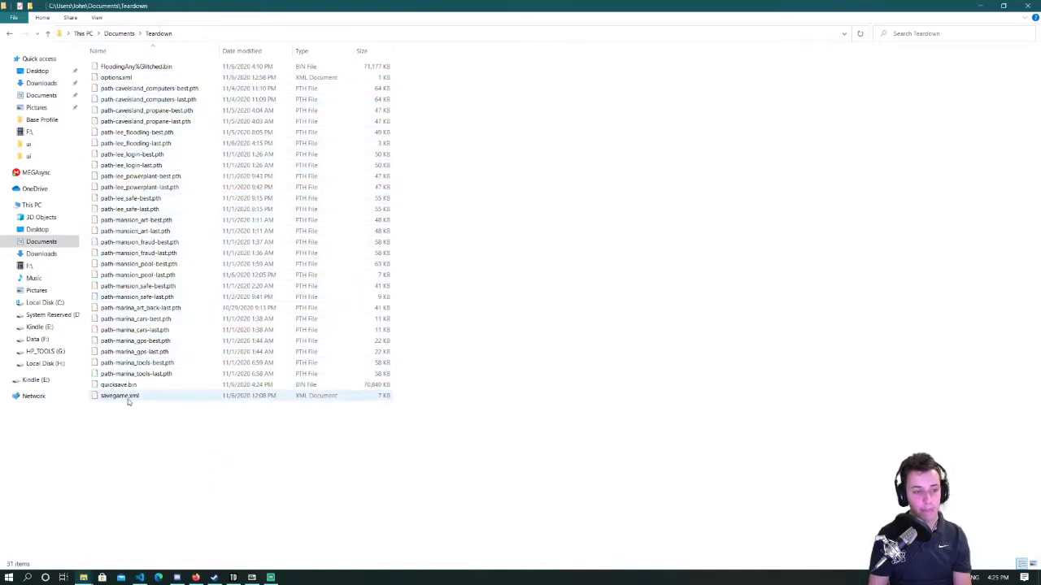
click(117, 384)
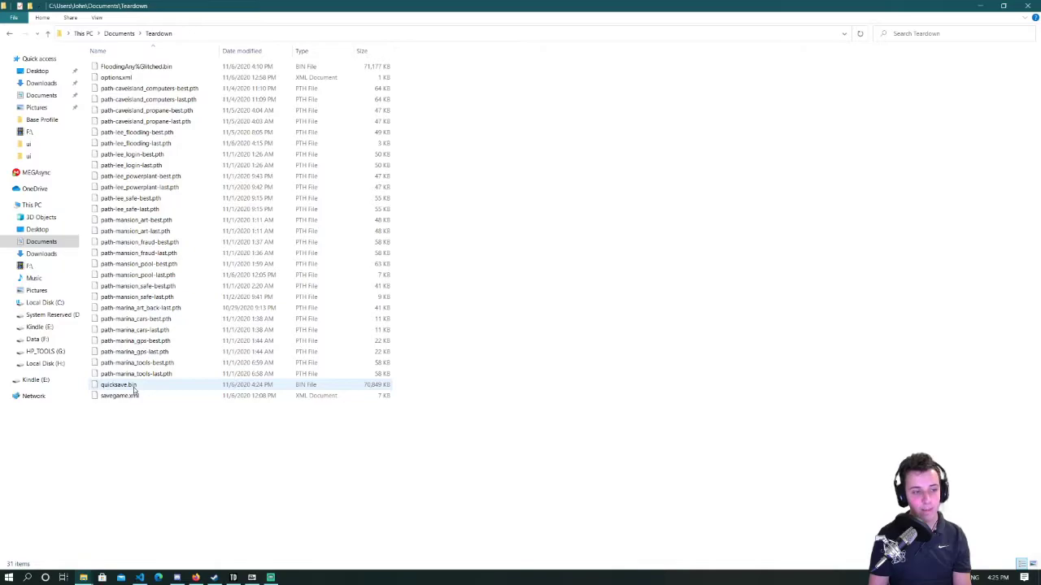
click(121, 385)
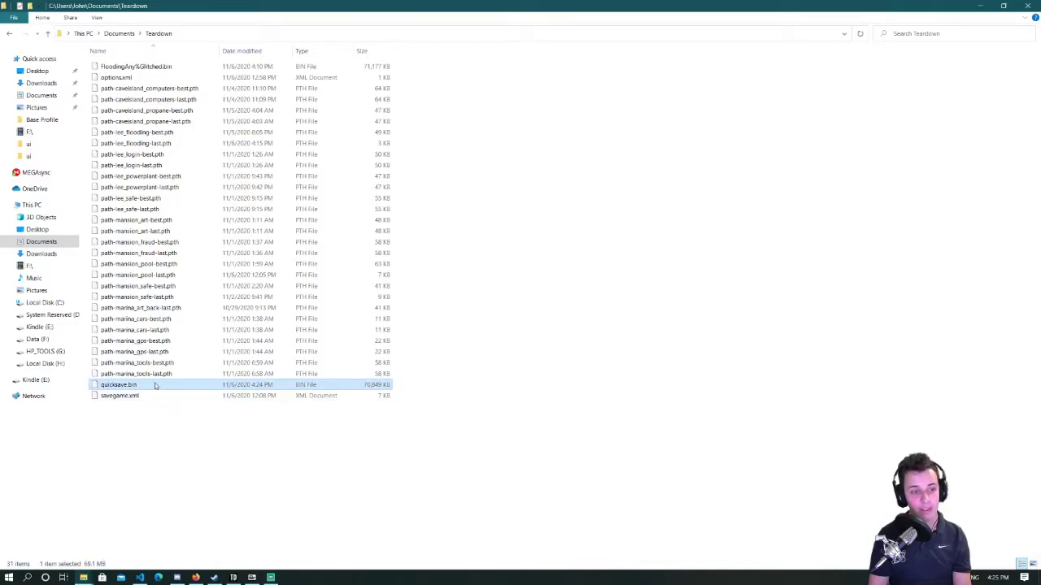
mouse_move(159, 385)
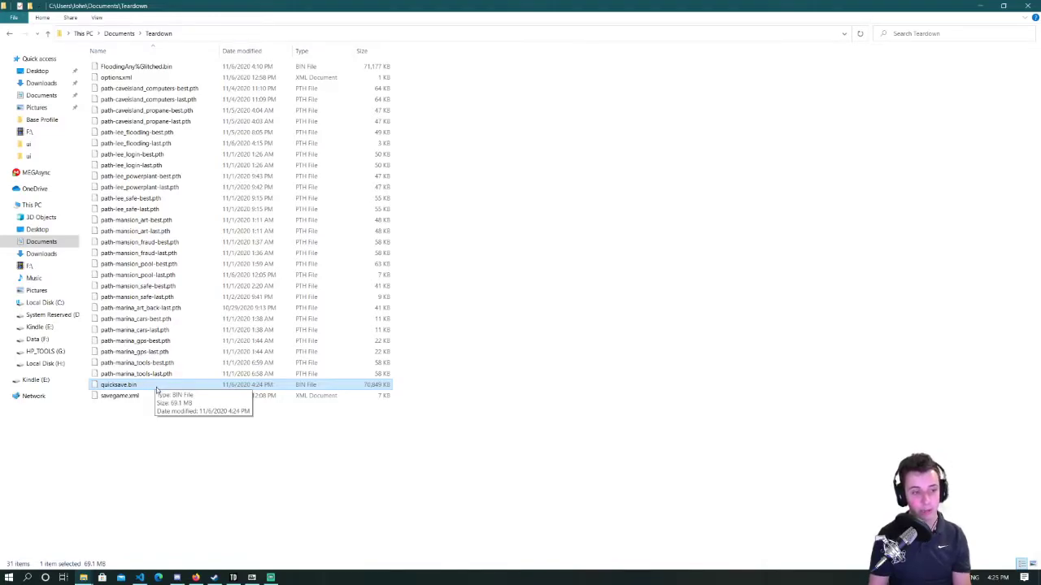
right_click(119, 384)
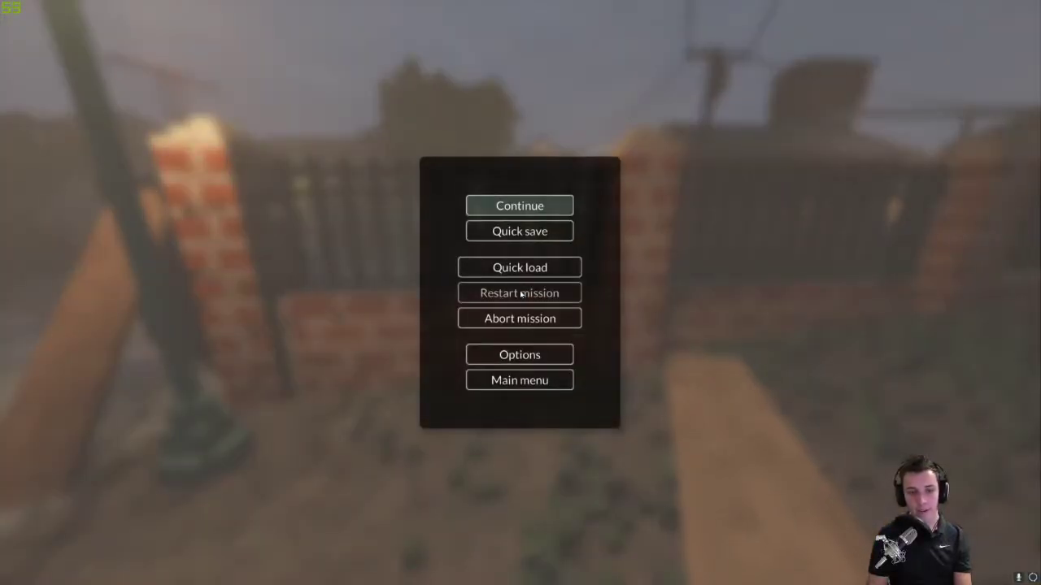
mouse_move(423, 302)
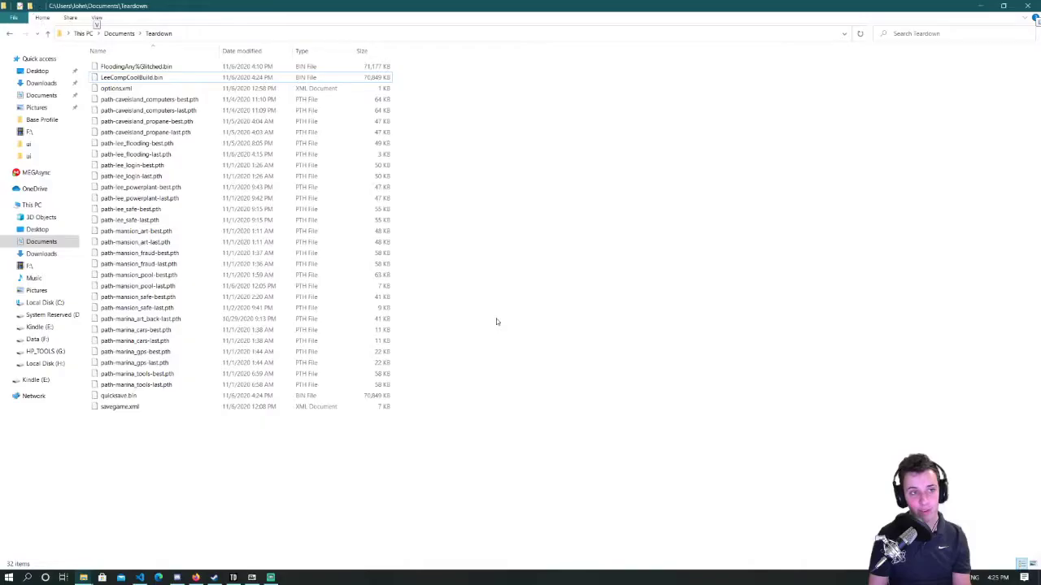
- Delete the current quicksave.bin and check the backup save file's properties
click(130, 395)
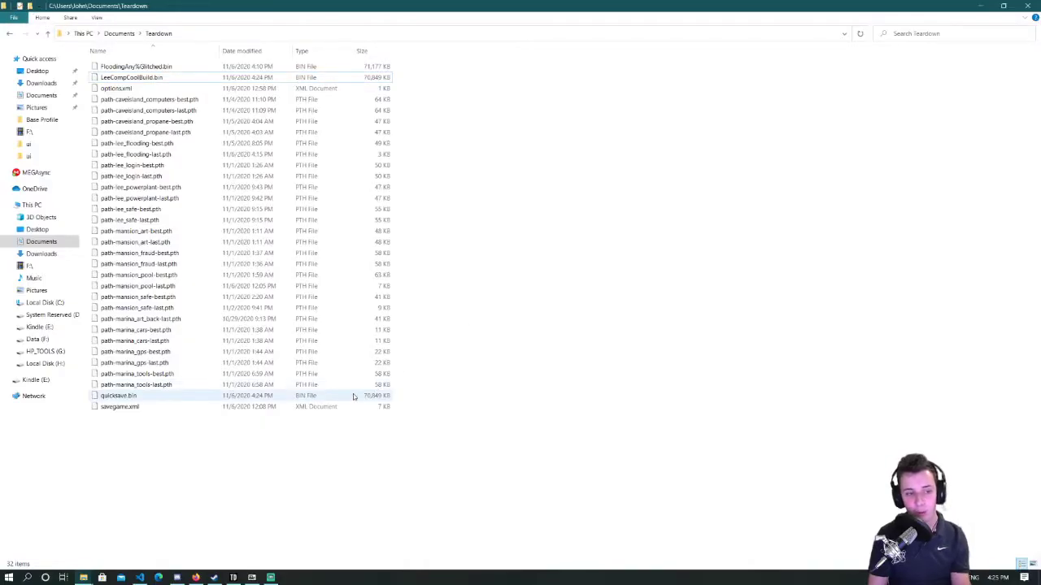
mouse_move(358, 395)
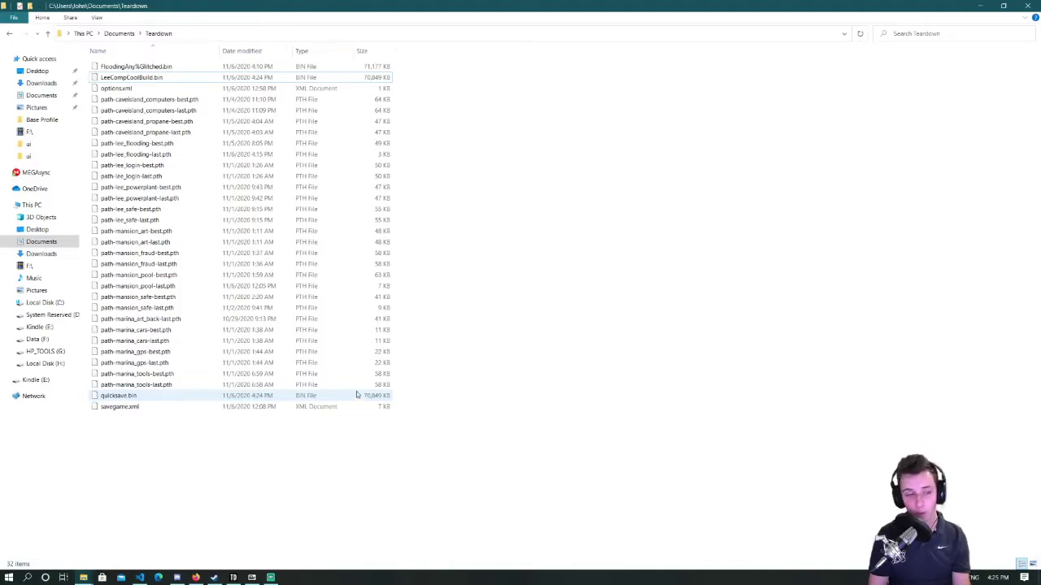
click(117, 395)
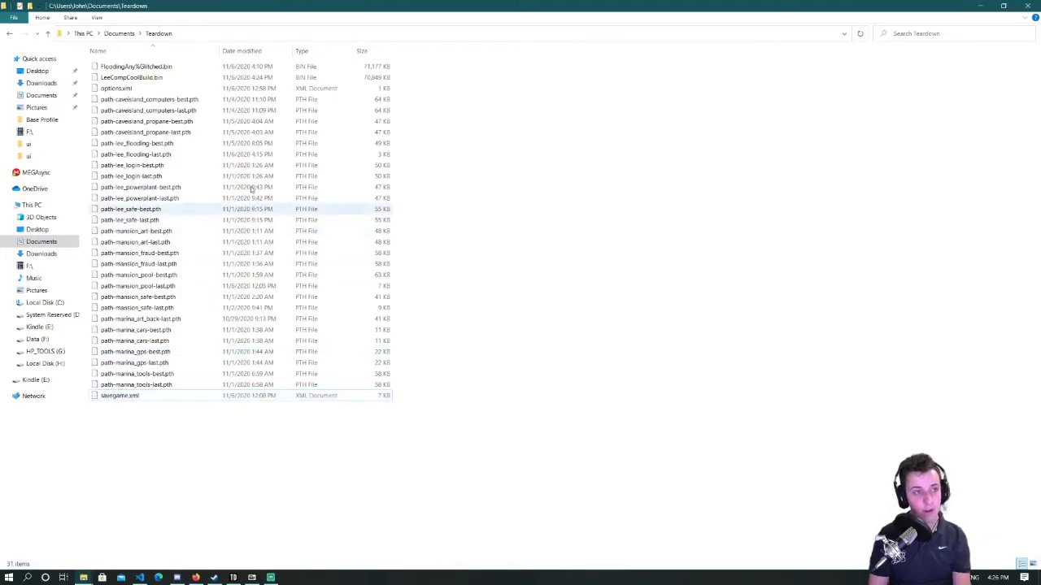
right_click(133, 76)
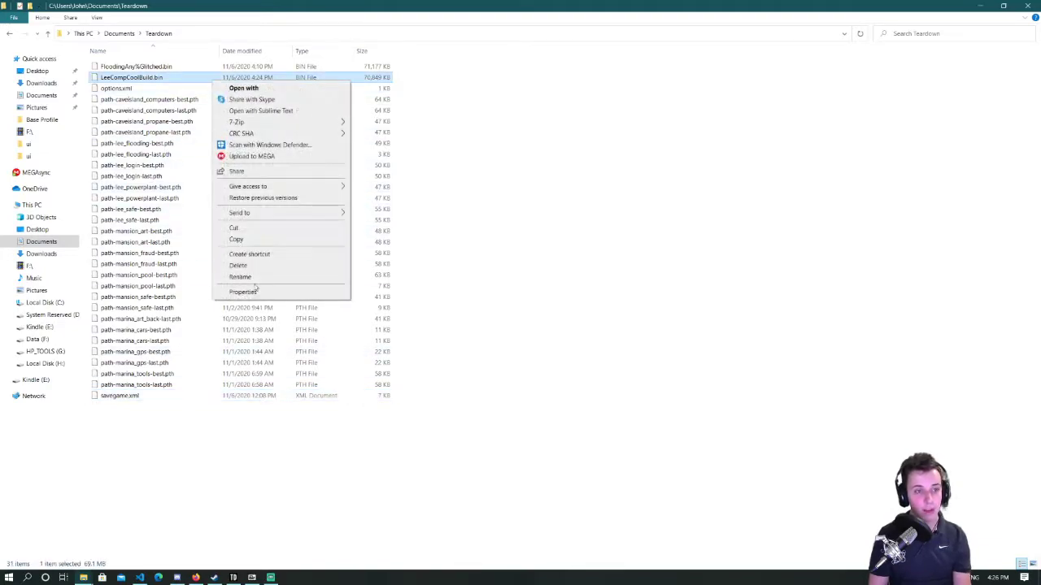
click(241, 277)
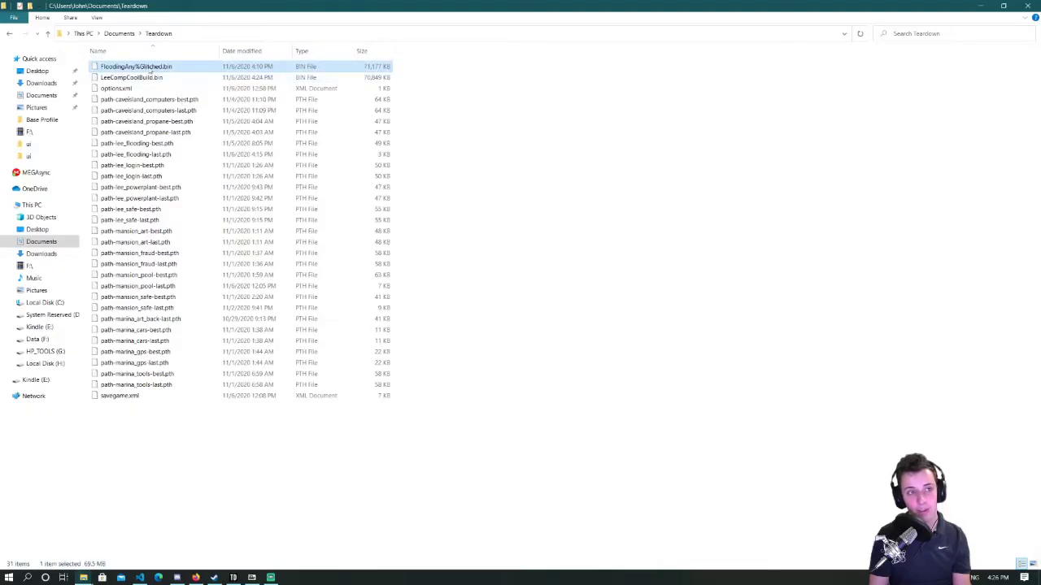
- Rename the earlier Flooding save .bin file to quicksave.bin
right_click(133, 65)
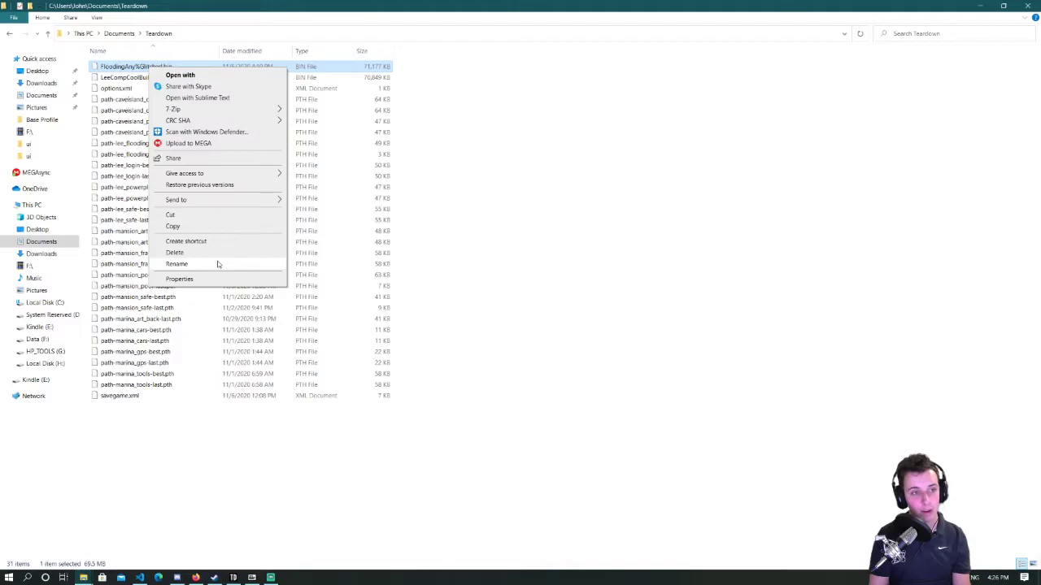
click(176, 263)
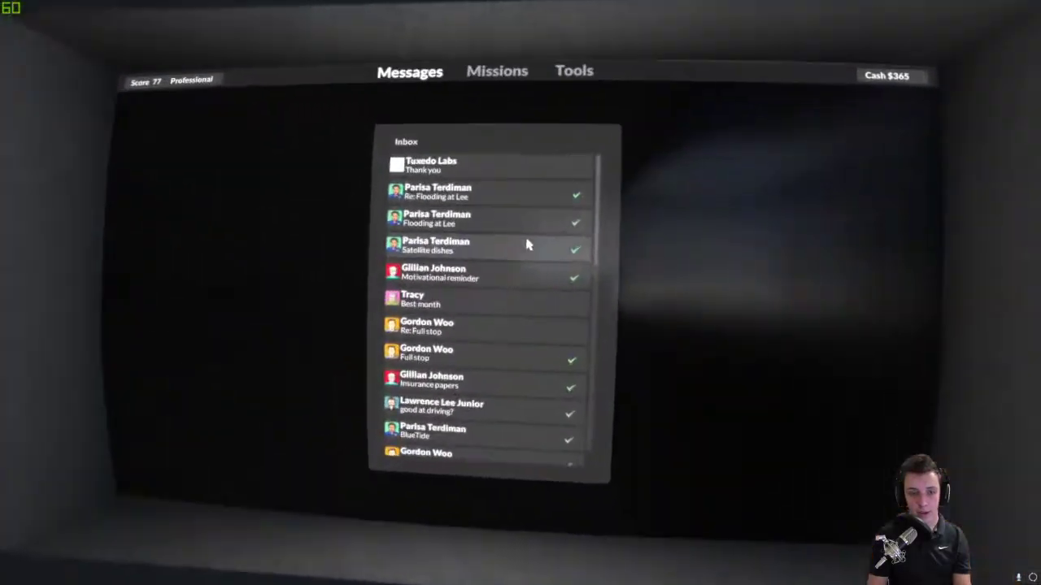
- Replay the Flooding mission at Lee Chemicals from the Missions map
click(498, 72)
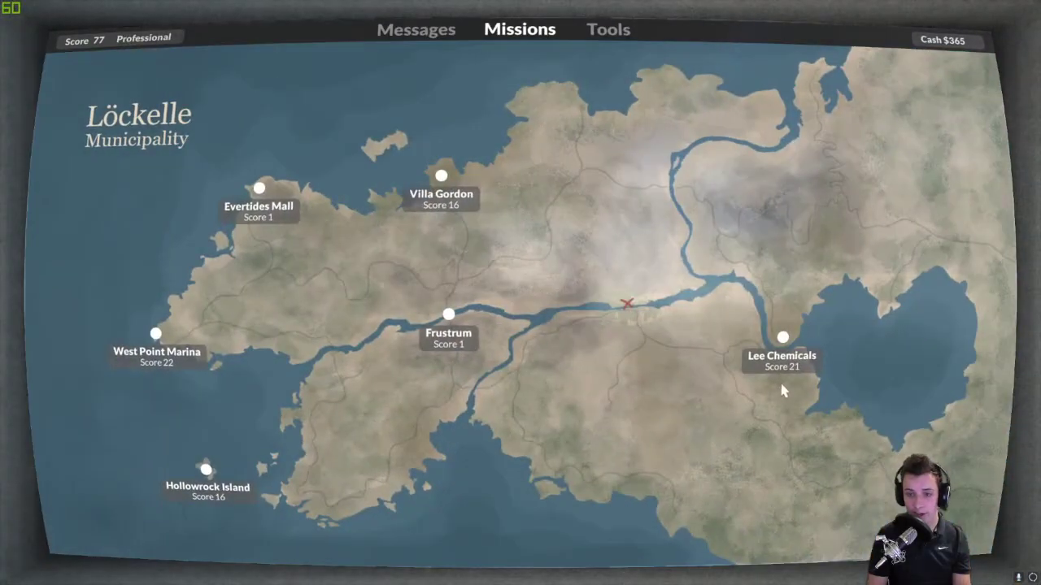
click(777, 338)
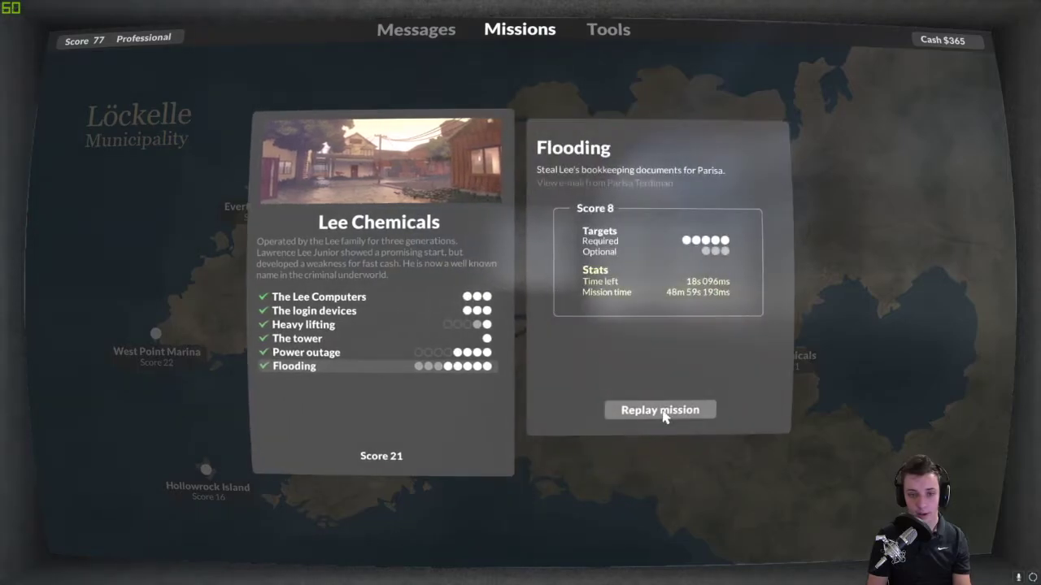
click(660, 410)
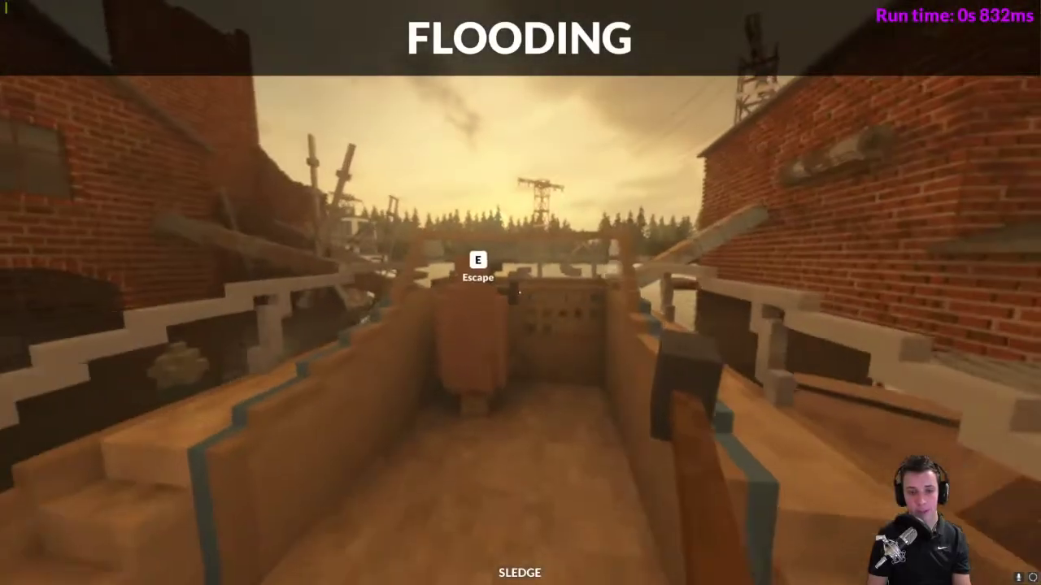
- Quick-load the swapped-in save and continue, resuming at about 39 minutes of progress
key(Escape)
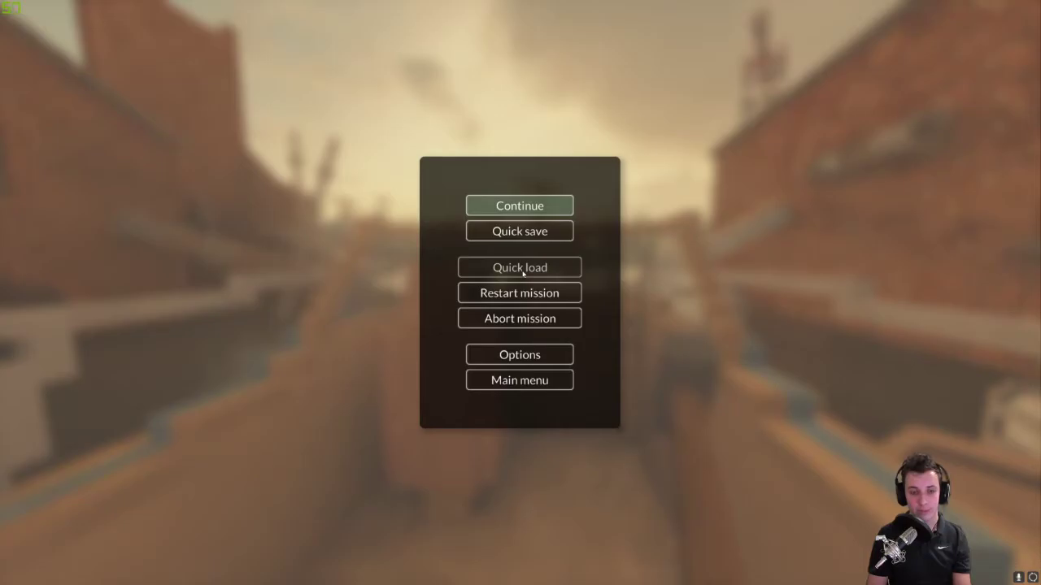
click(519, 266)
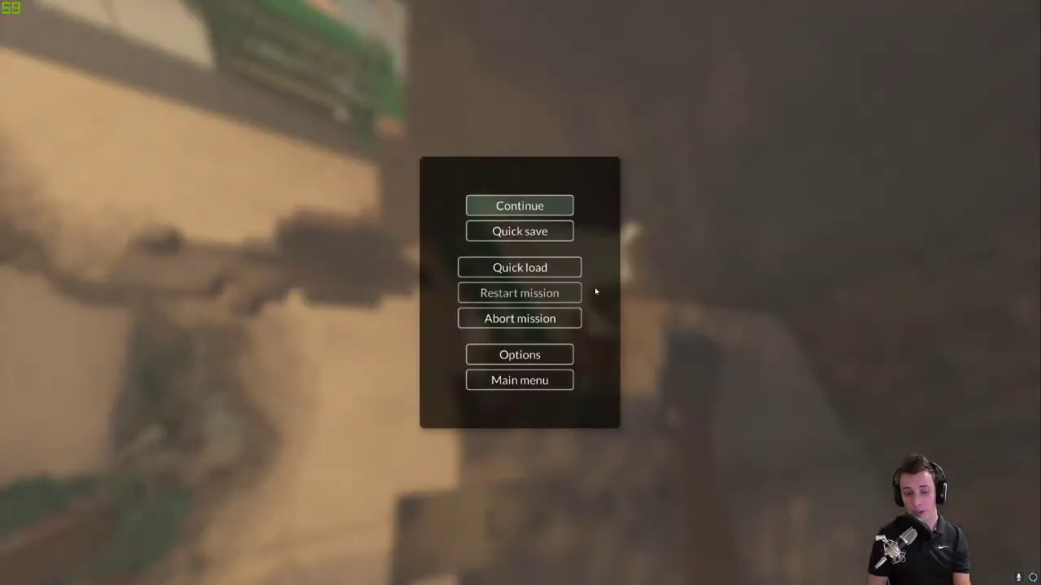
click(519, 205)
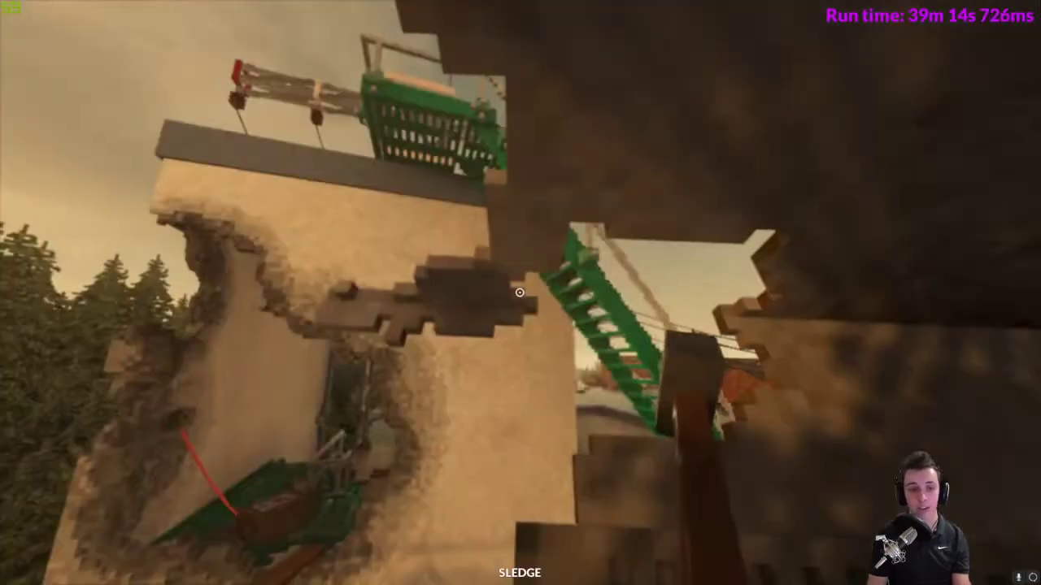